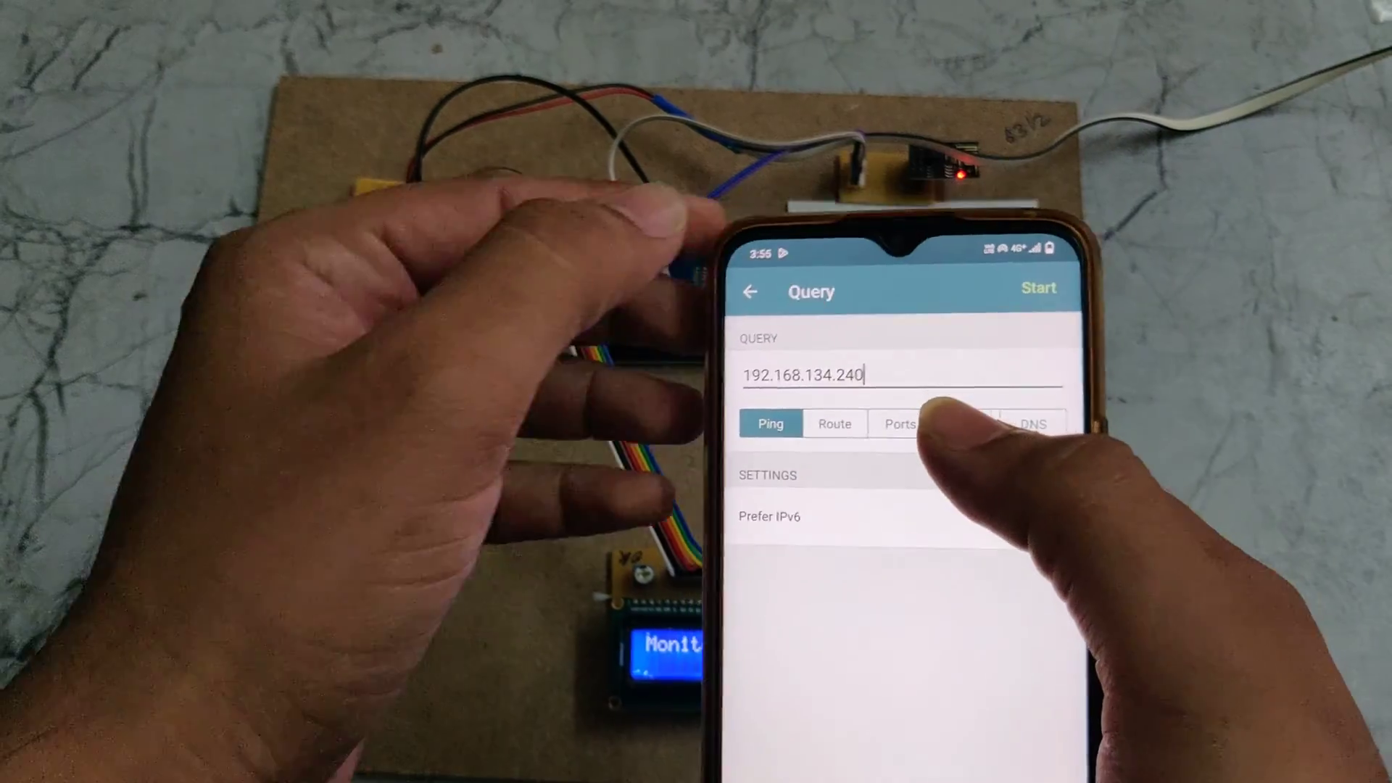
Step: Enter 192.168.134.240 as a ping query in Network Analyzer
left_click(750, 291)
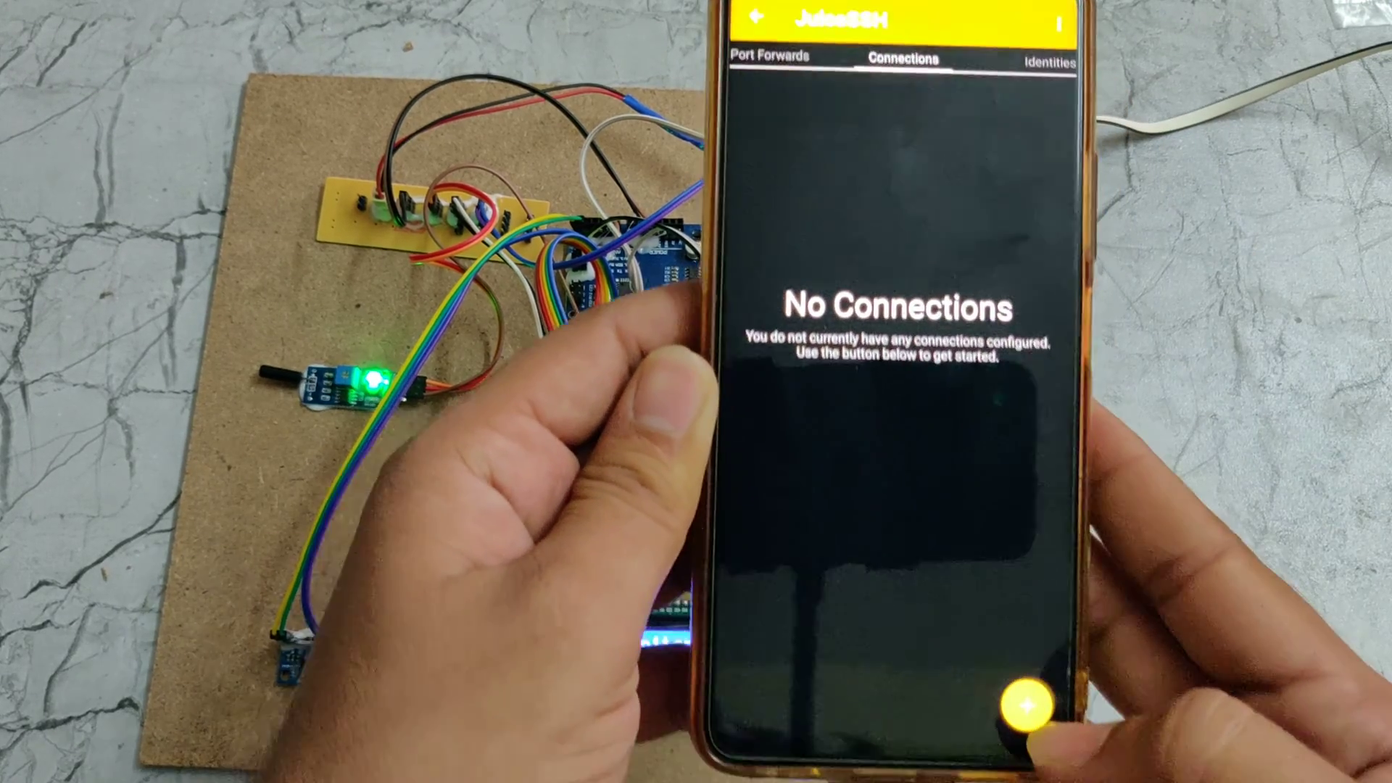
Step: Start a new connection and choose Telnet as its protocol type
left_click(1022, 706)
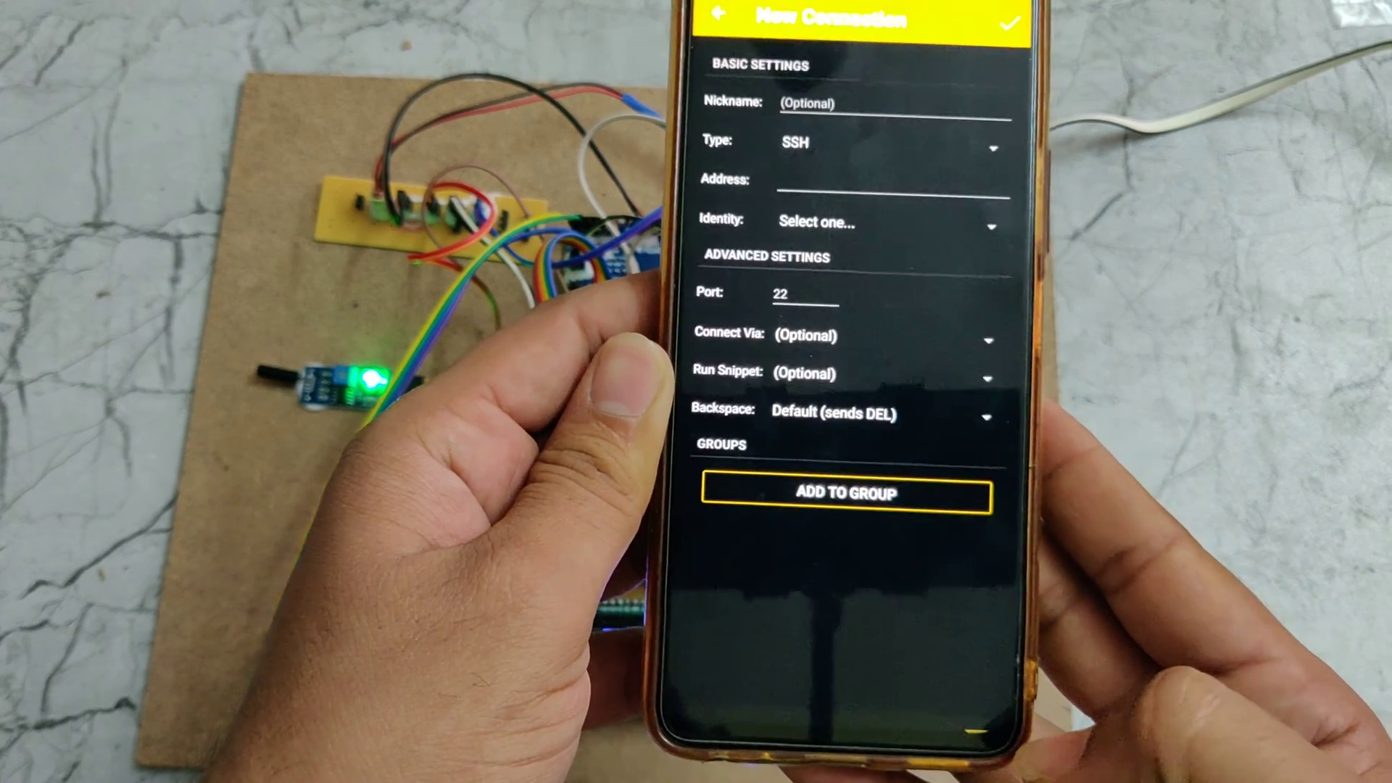
left_click(803, 293)
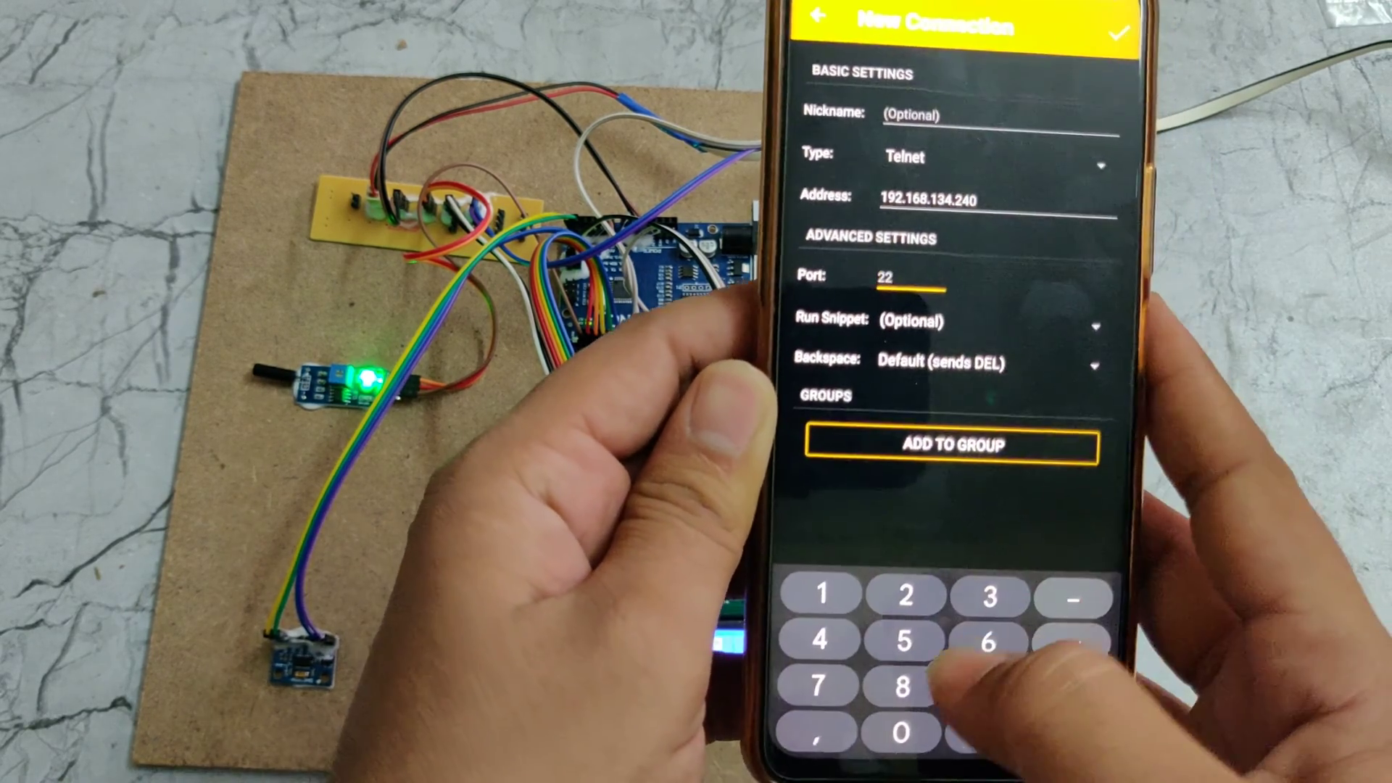